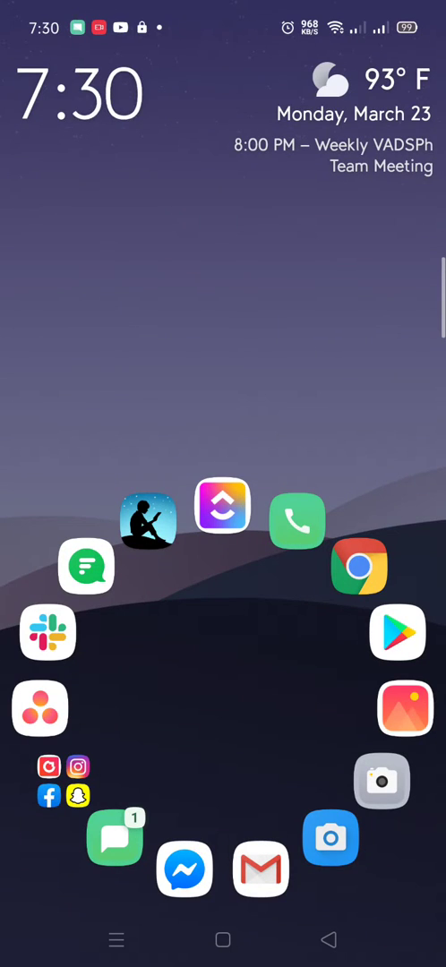
# - Bring up the app drawer listing the Priority group of installed apps
pyautogui.click(64, 455)
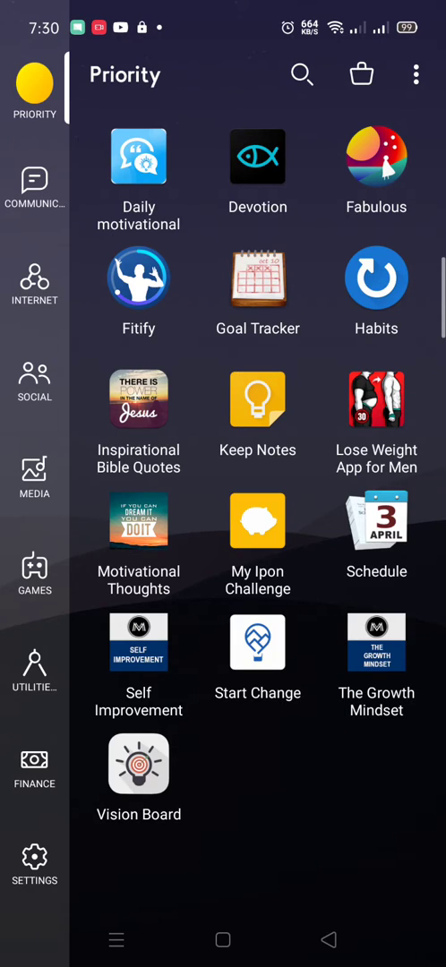
# - Launch Lose Weight App for Men, landing on its Beginner plan with Week 1 days
pyautogui.click(140, 314)
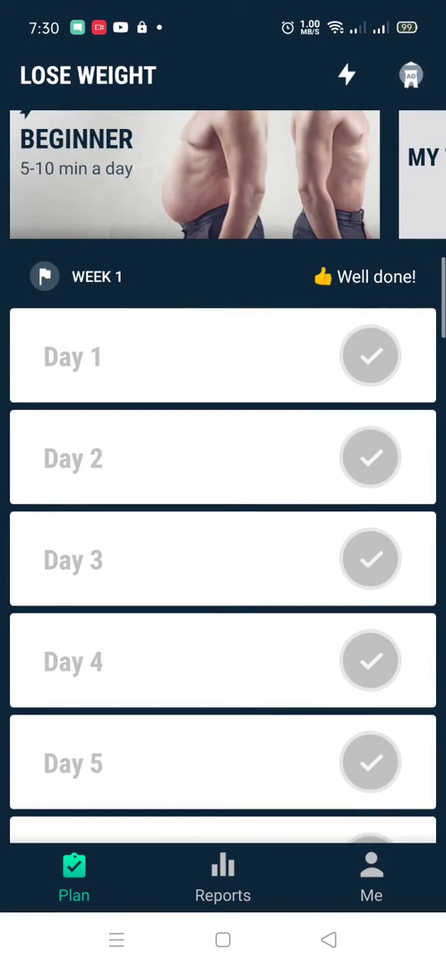
pyautogui.scroll(-3)
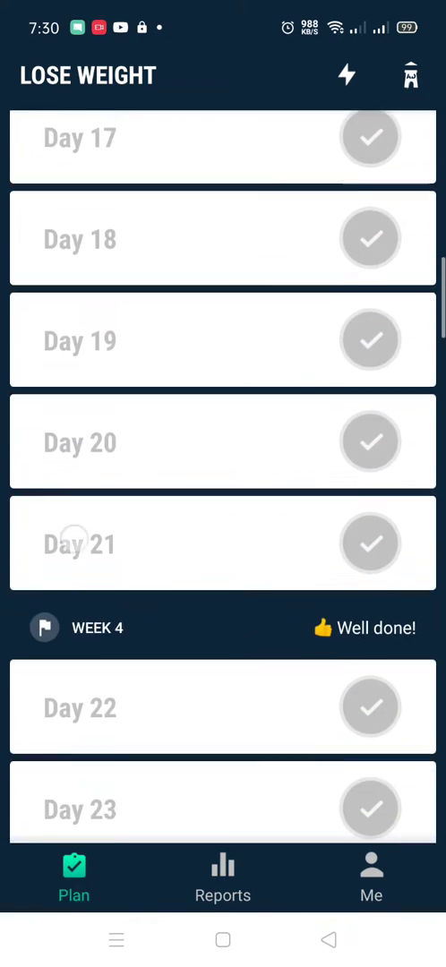
pyautogui.scroll(-3)
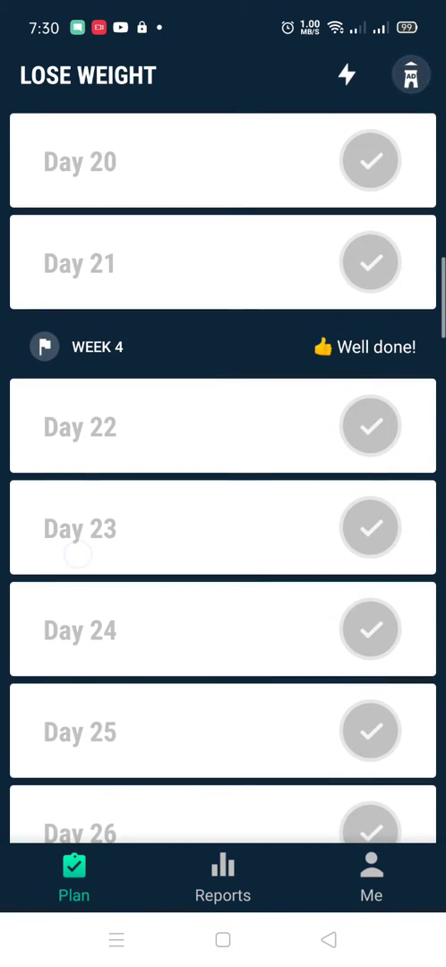
pyautogui.scroll(-3)
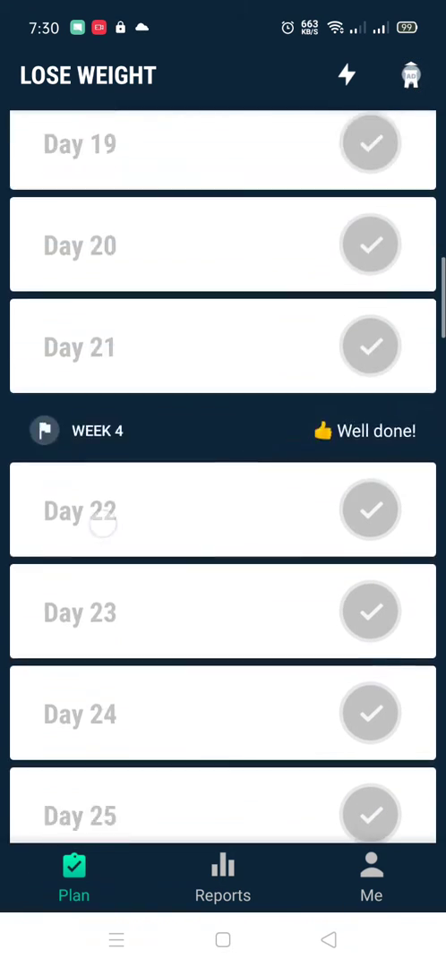
pyautogui.scroll(-3)
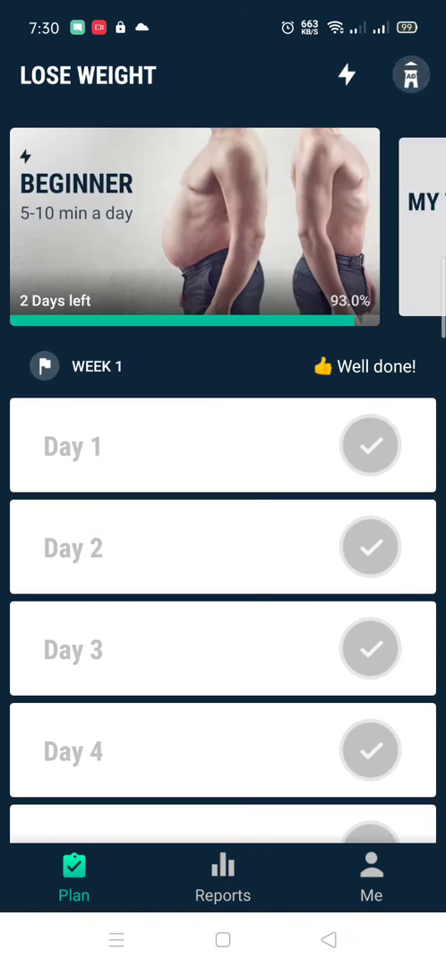
pyautogui.scroll(-3)
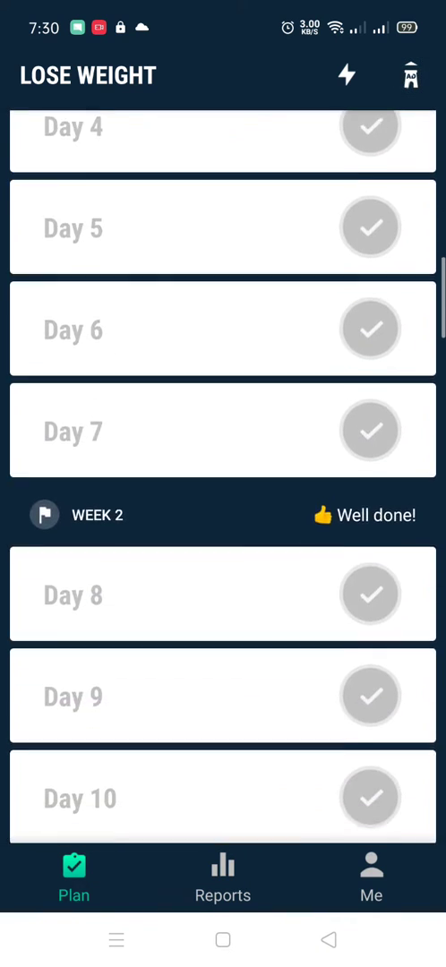
pyautogui.scroll(-3)
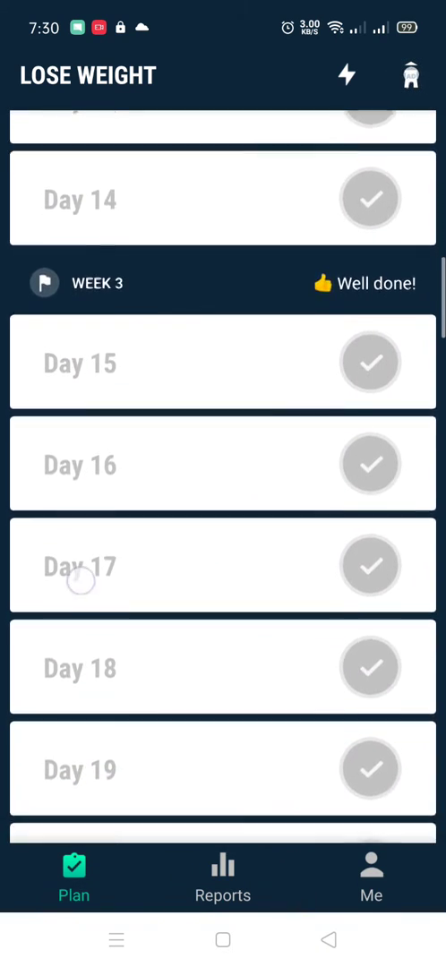
pyautogui.scroll(-3)
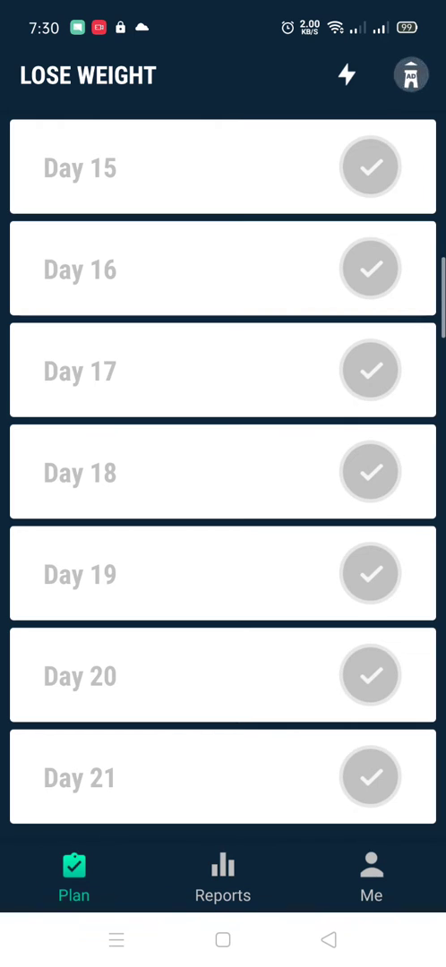